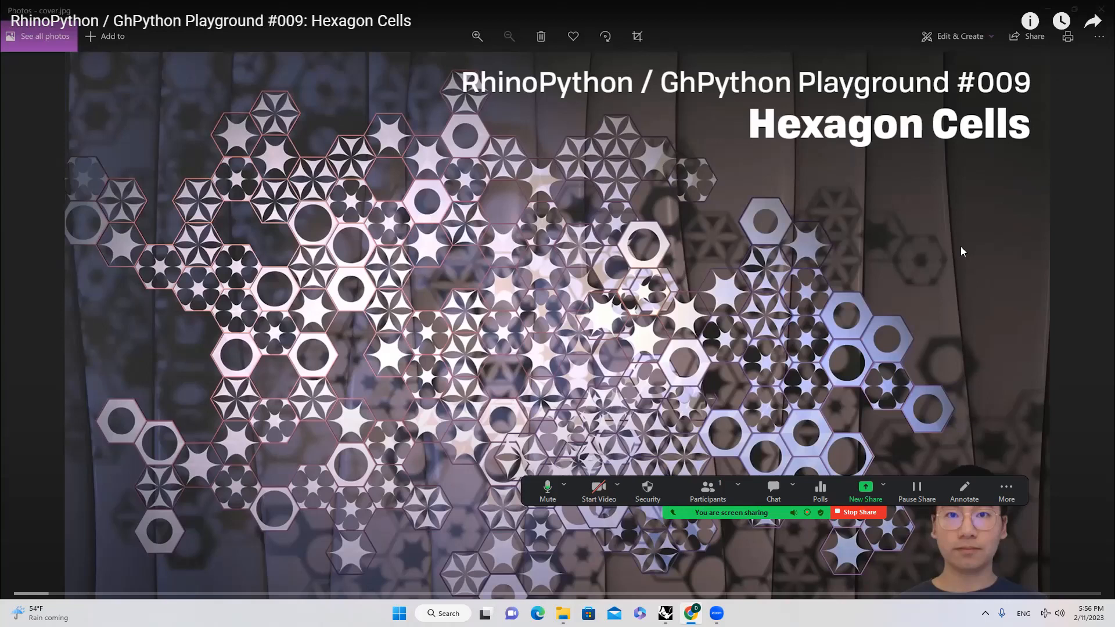
mouse_move(613, 365)
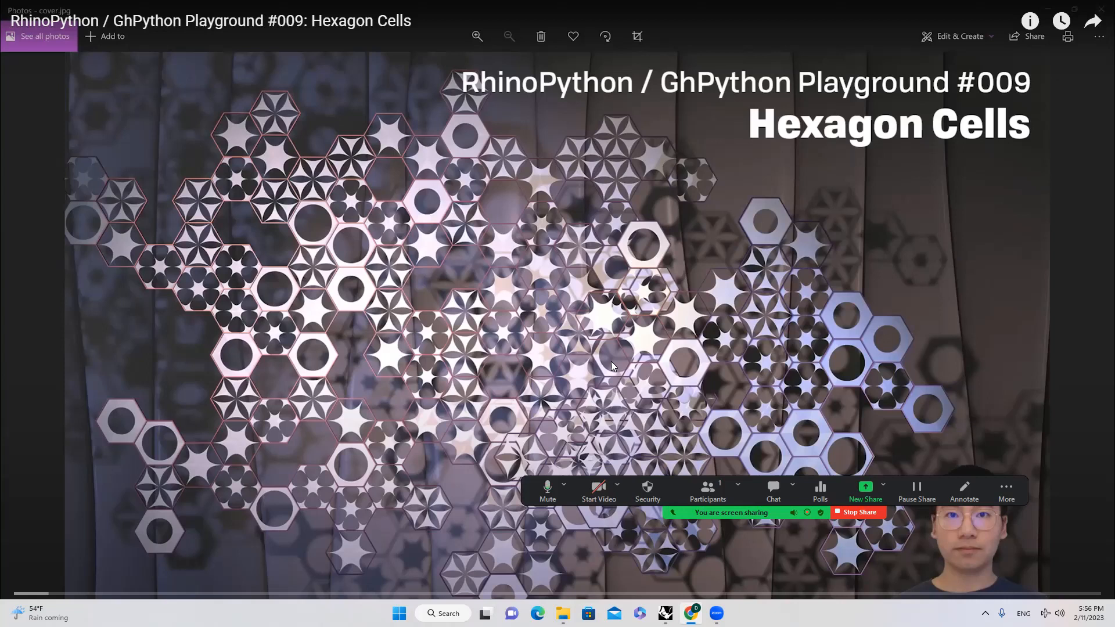
mouse_move(760, 384)
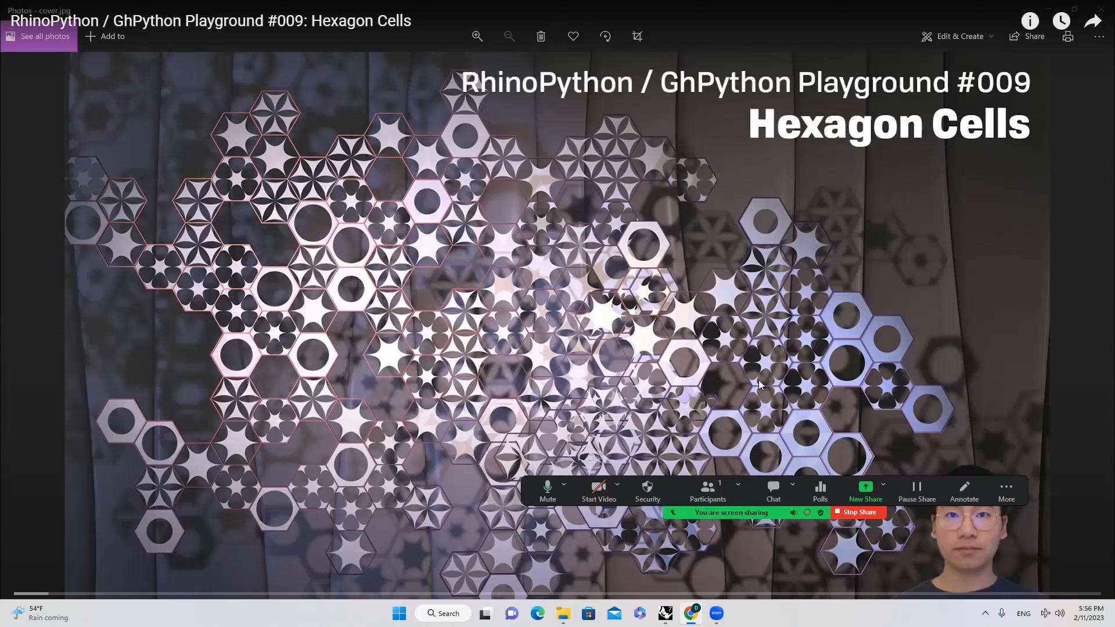
mouse_move(794, 388)
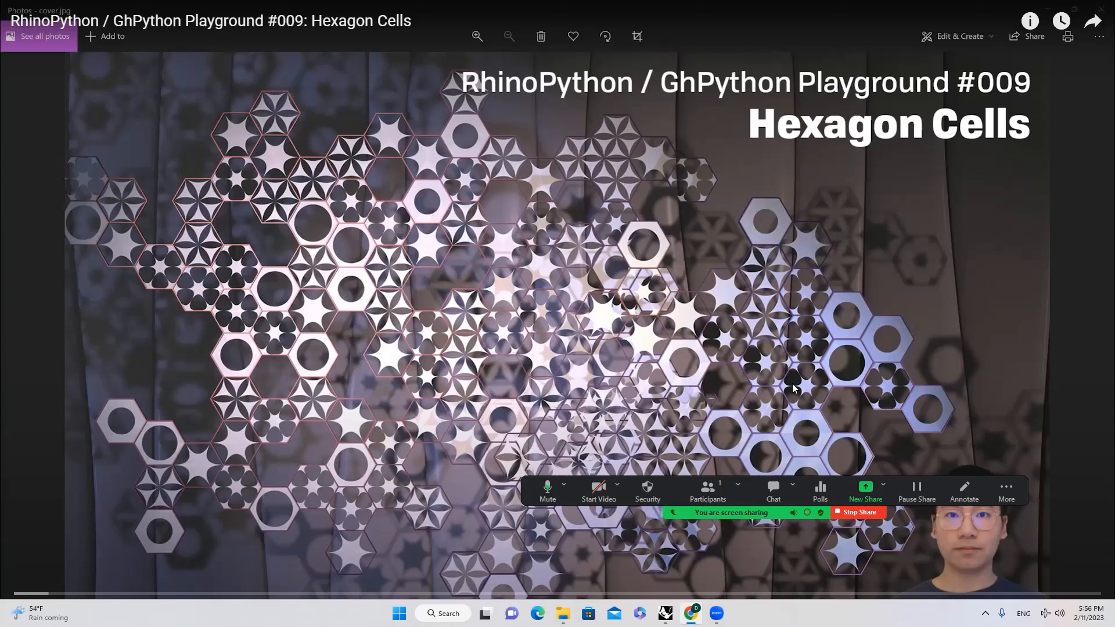
mouse_move(697, 394)
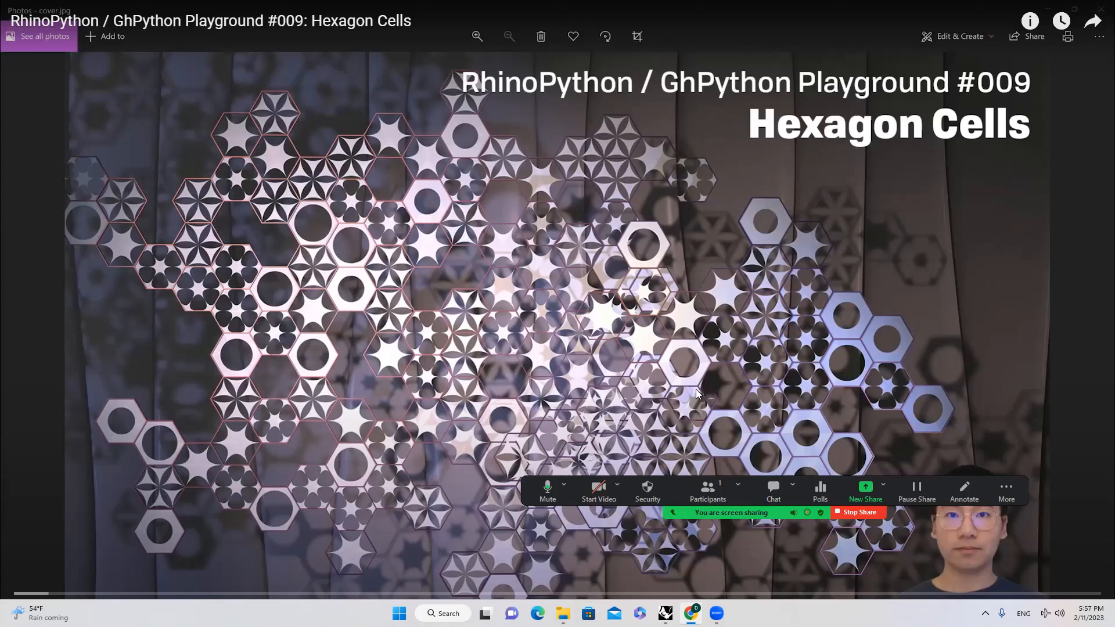
mouse_move(724, 587)
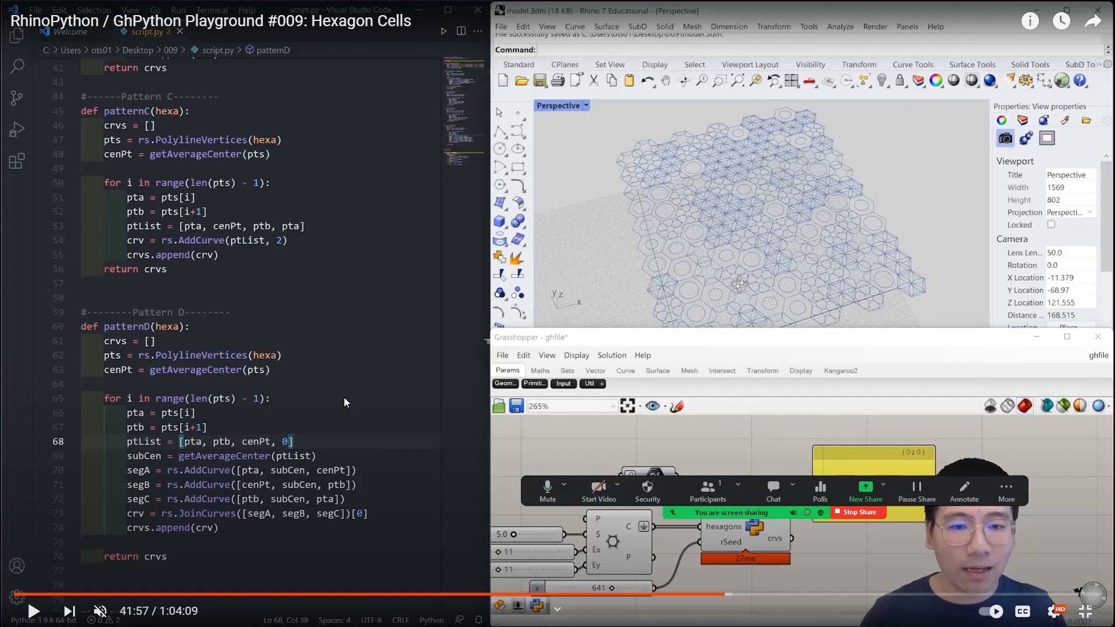
mouse_move(330, 377)
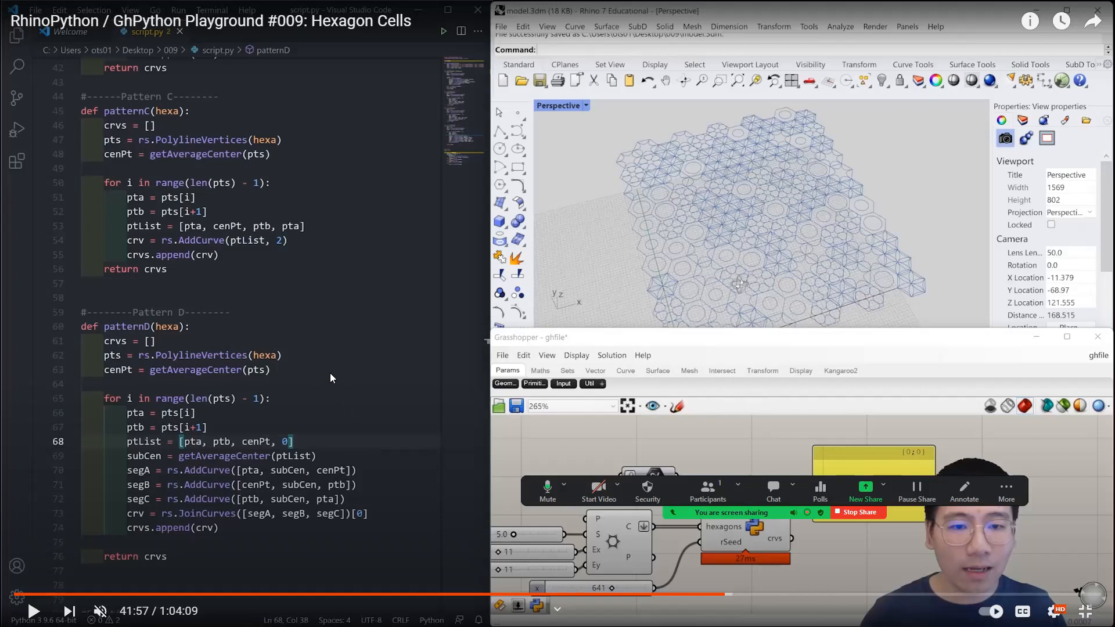
mouse_move(350, 387)
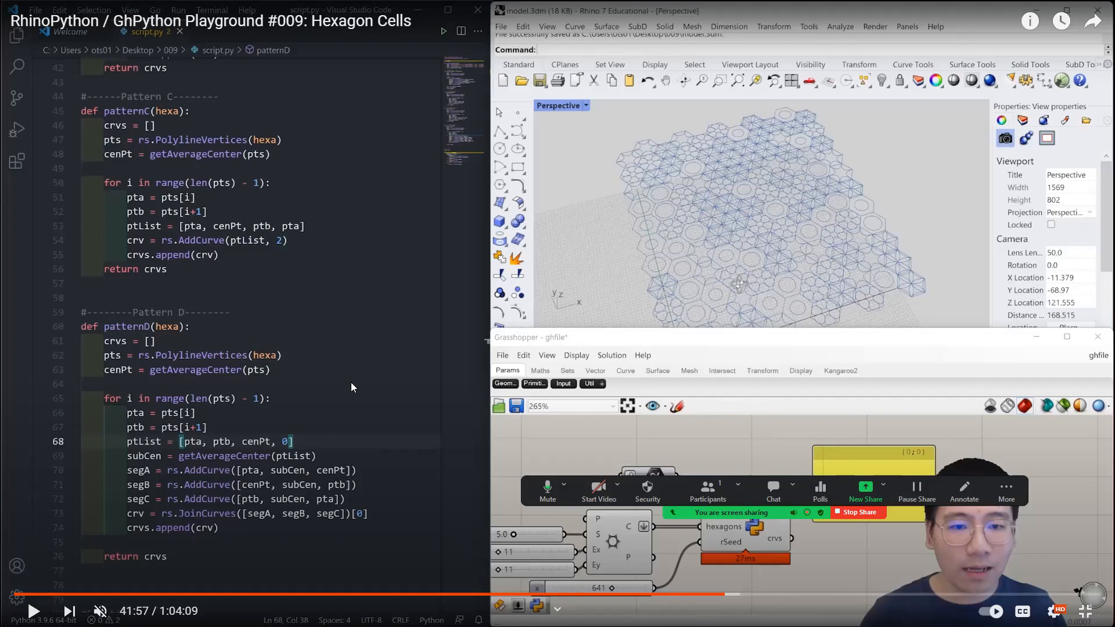
mouse_move(434, 387)
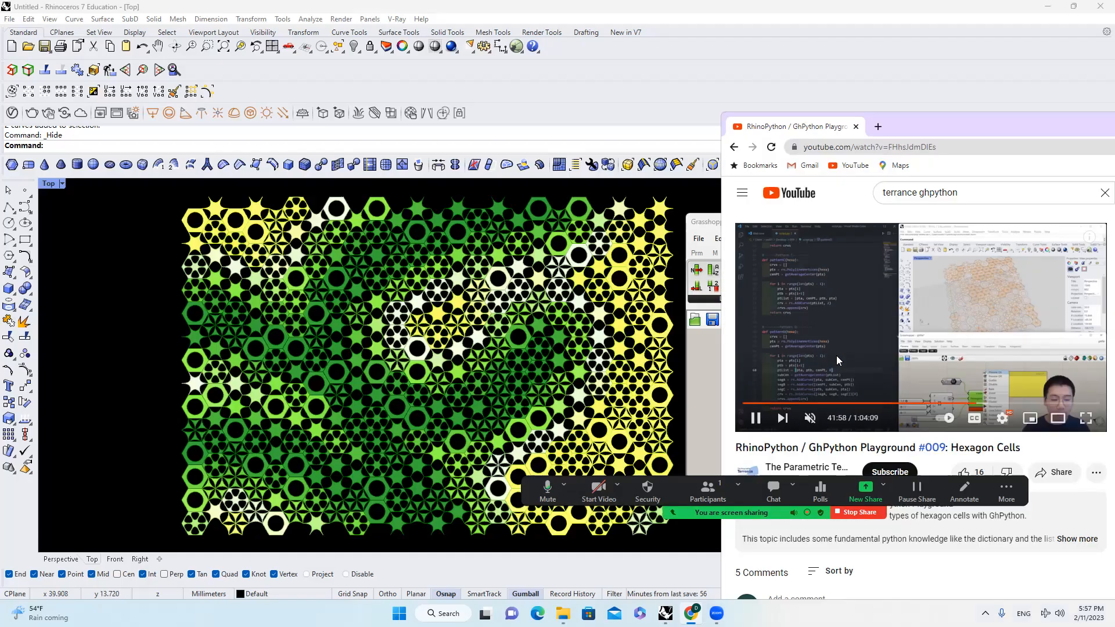
- Switch from the tutorial video to Rhino to show the hexagon definition beside the grid
click(754, 417)
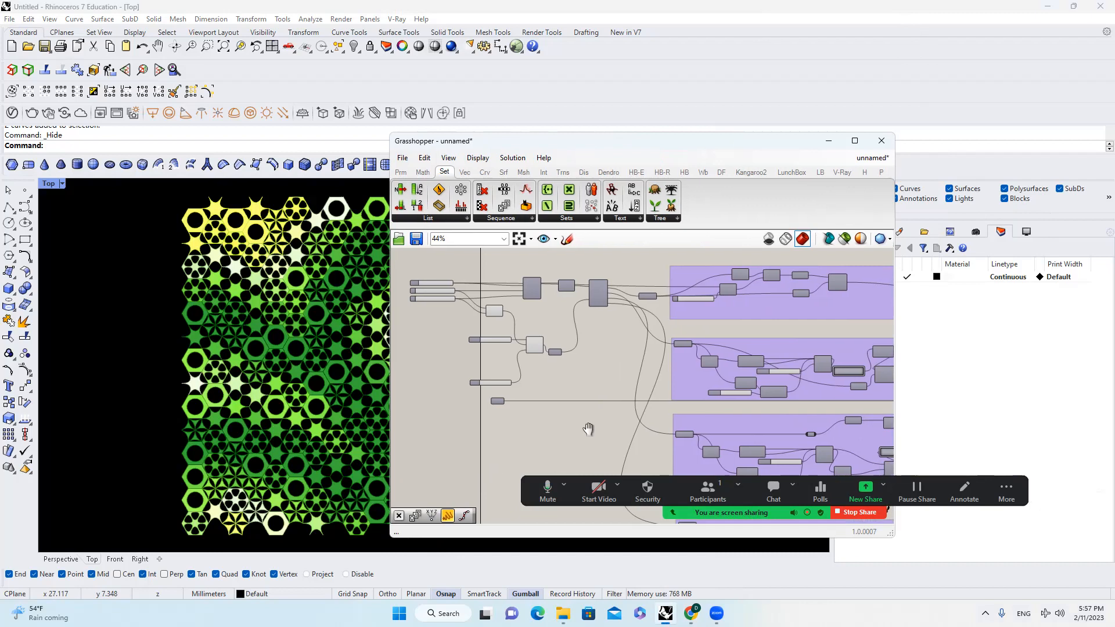
drag(588, 428, 538, 327)
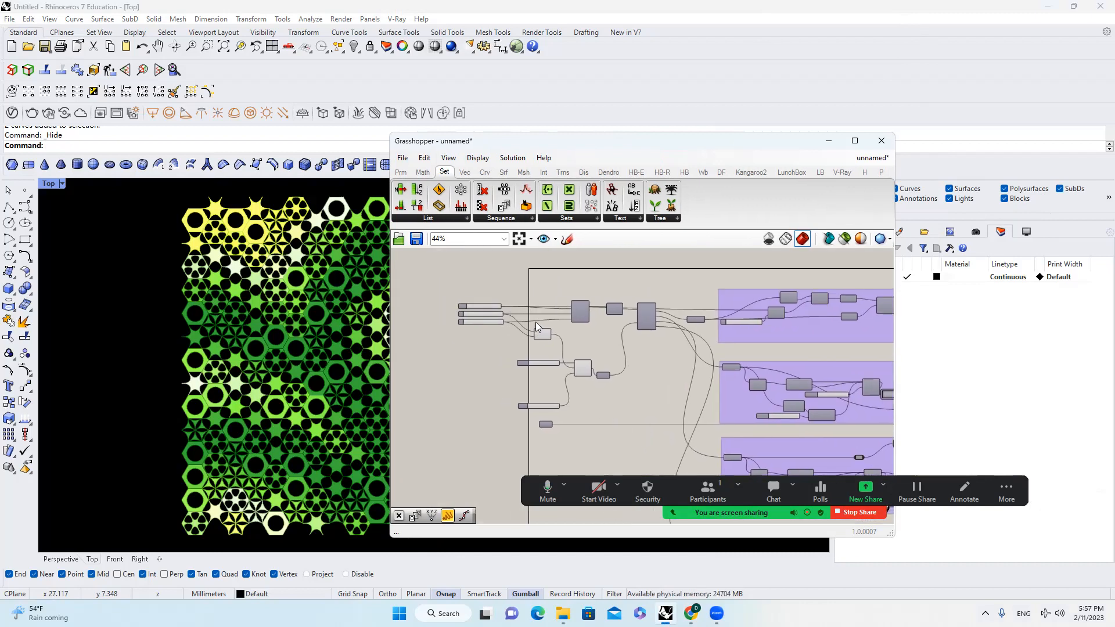
scroll(down, 3)
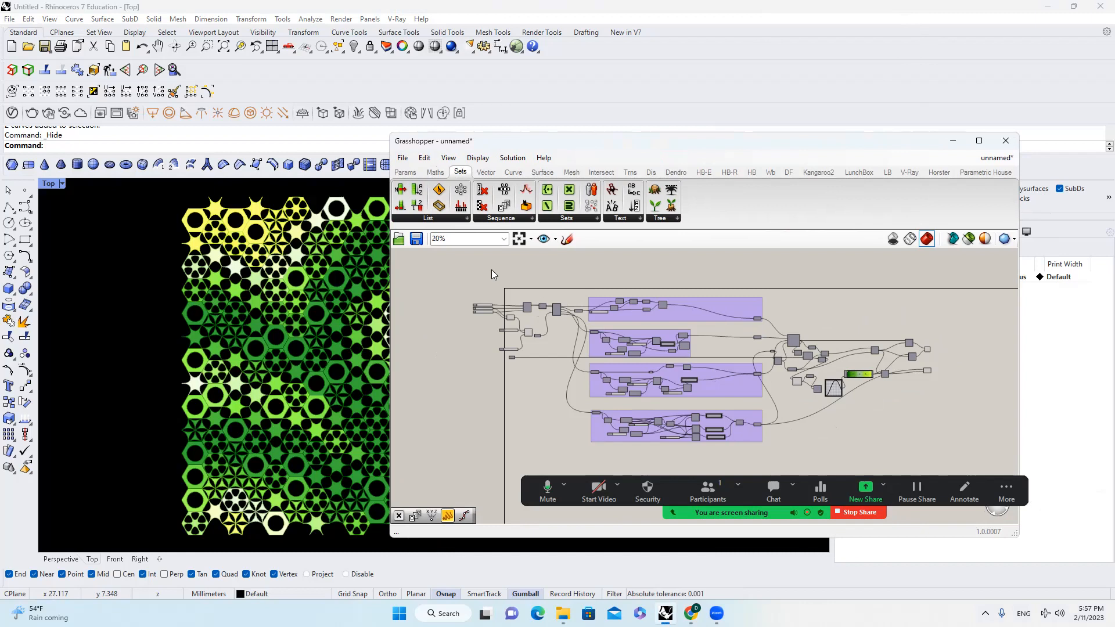
mouse_move(593, 291)
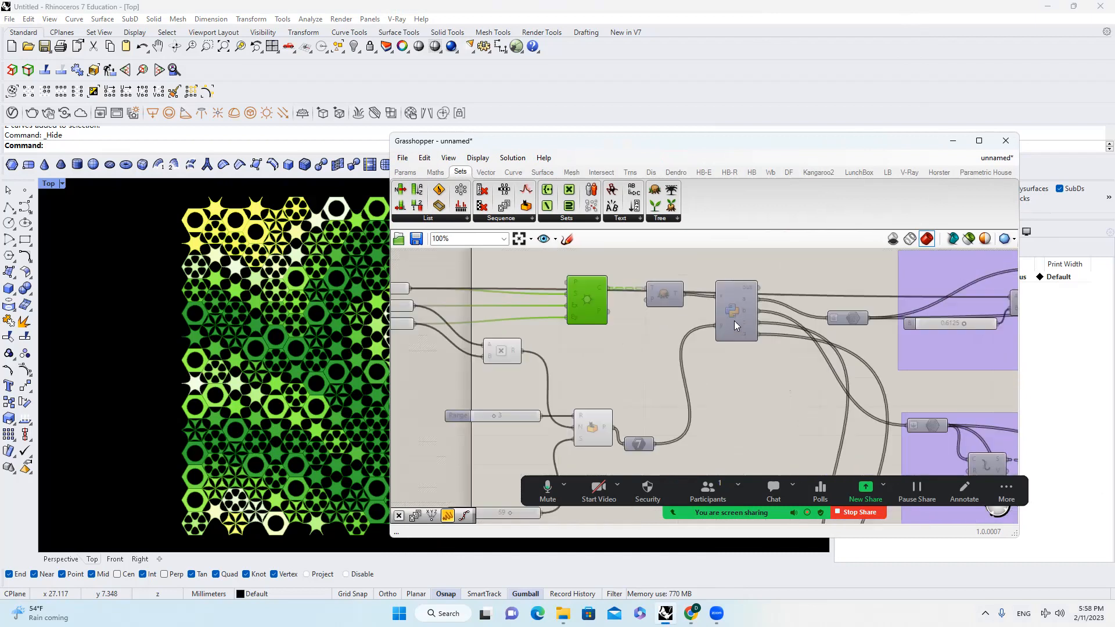
scroll(down, 3)
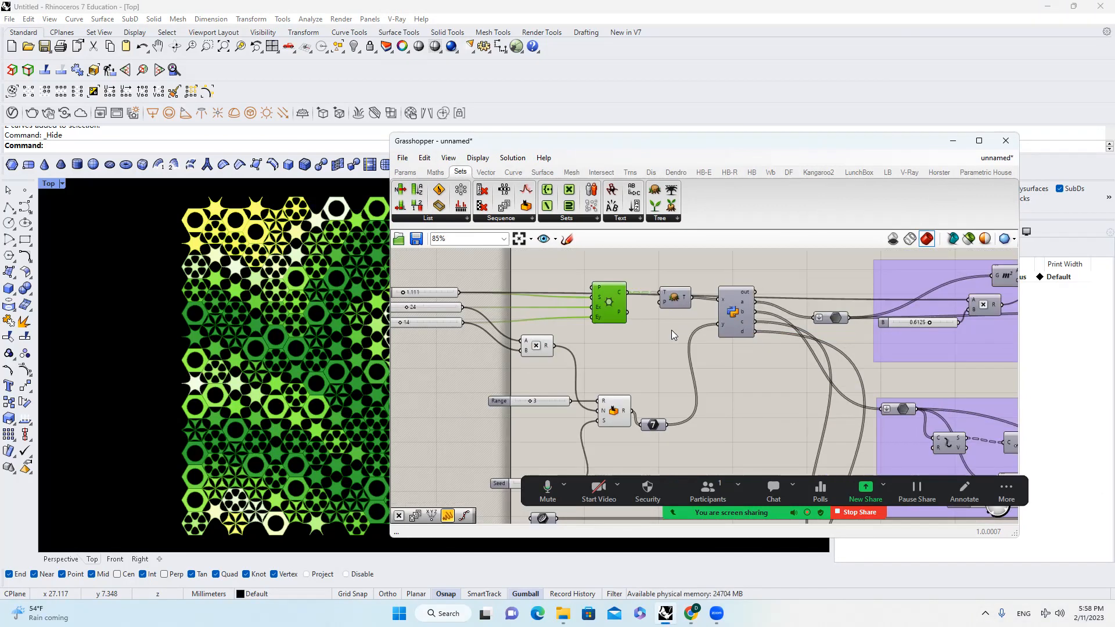
scroll(down, 3)
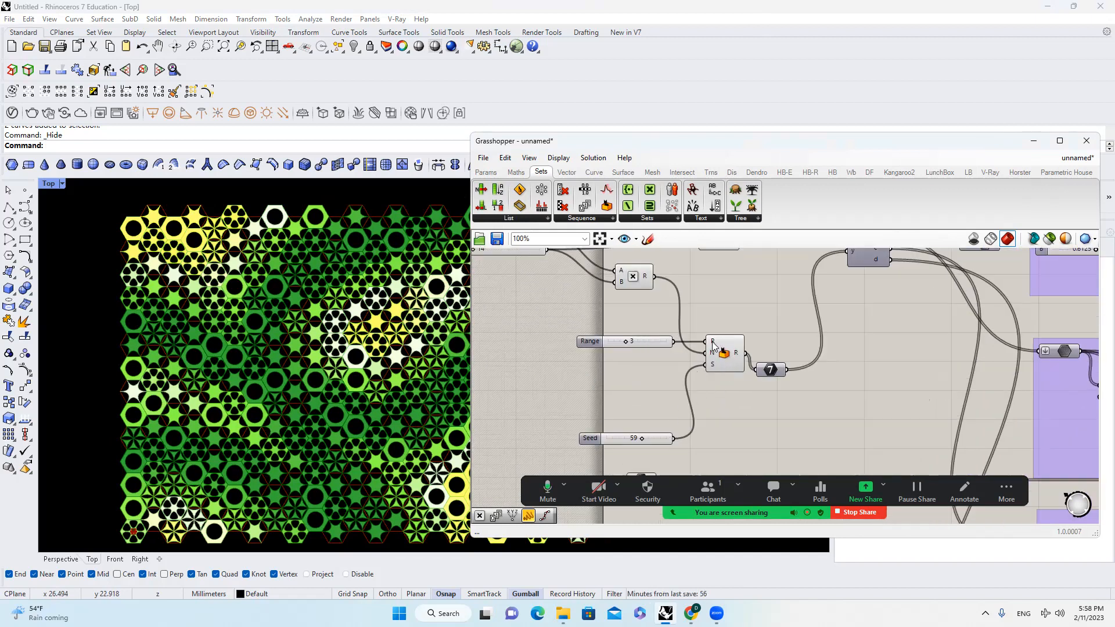
mouse_move(738, 354)
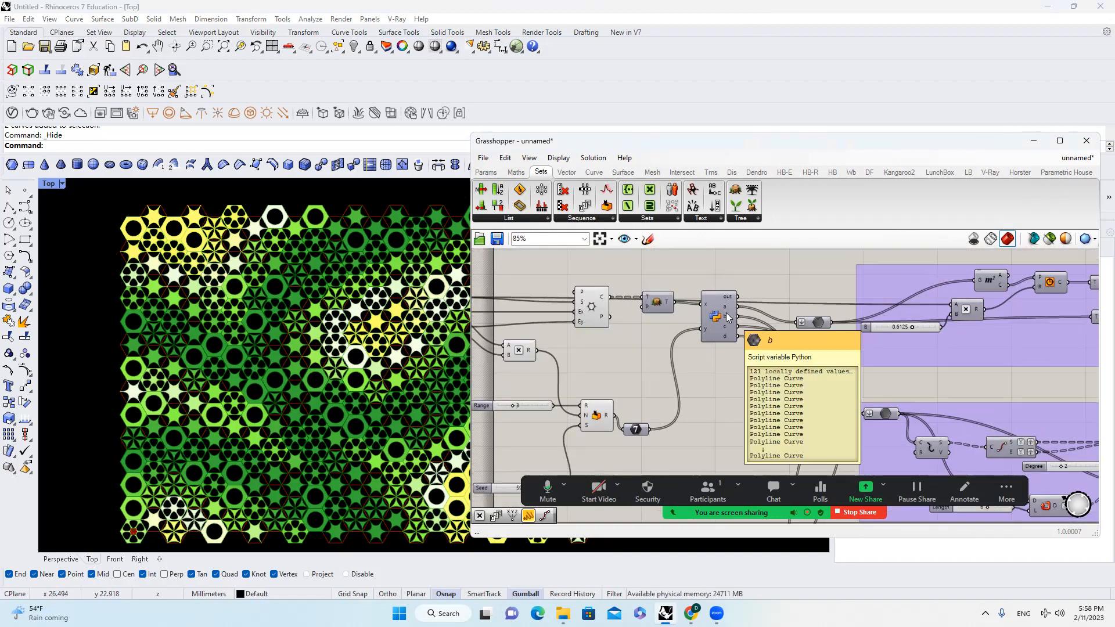
scroll(down, 3)
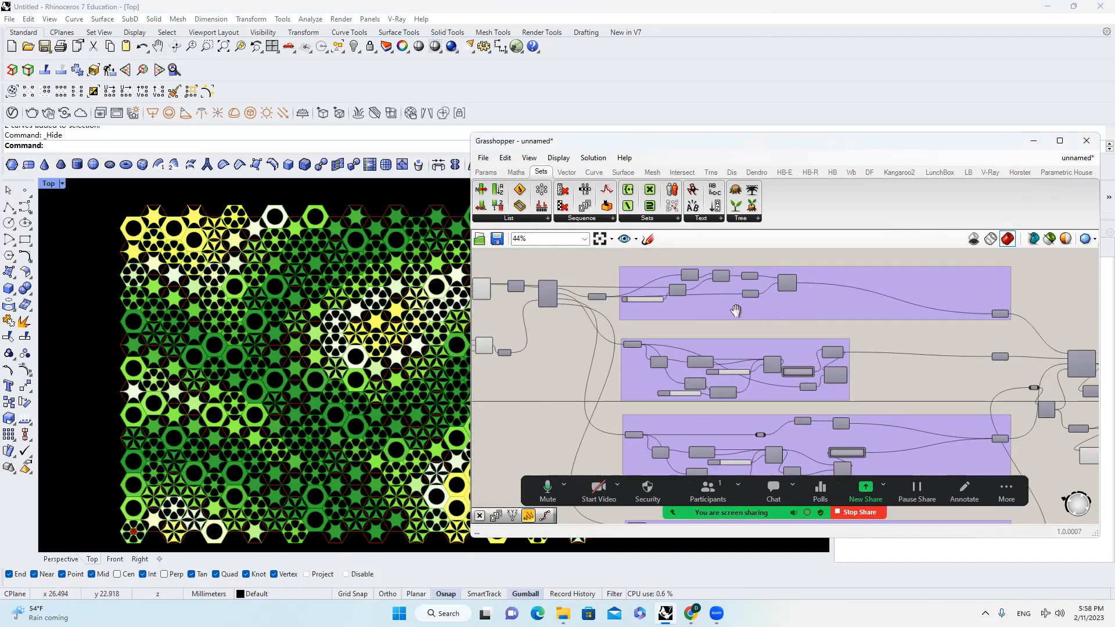
scroll(down, 3)
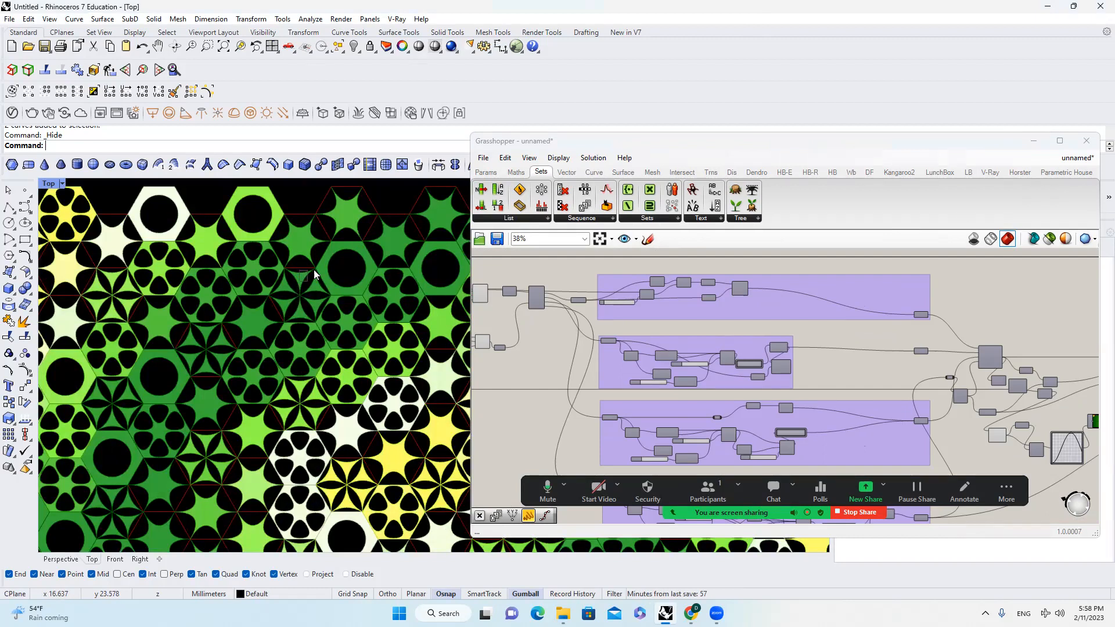
mouse_move(359, 288)
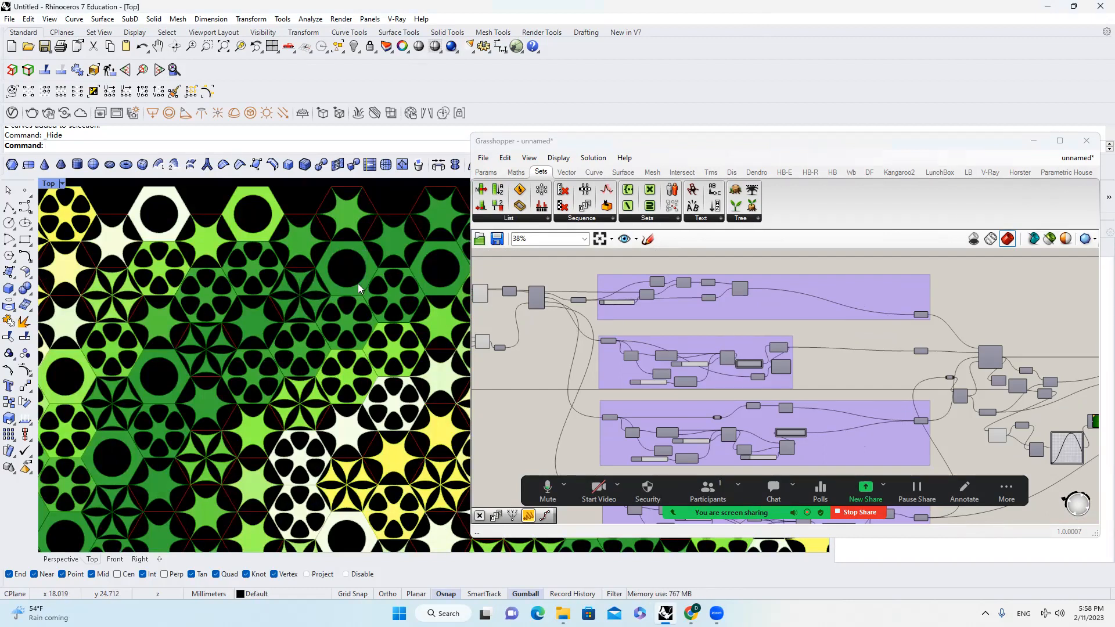
mouse_move(380, 224)
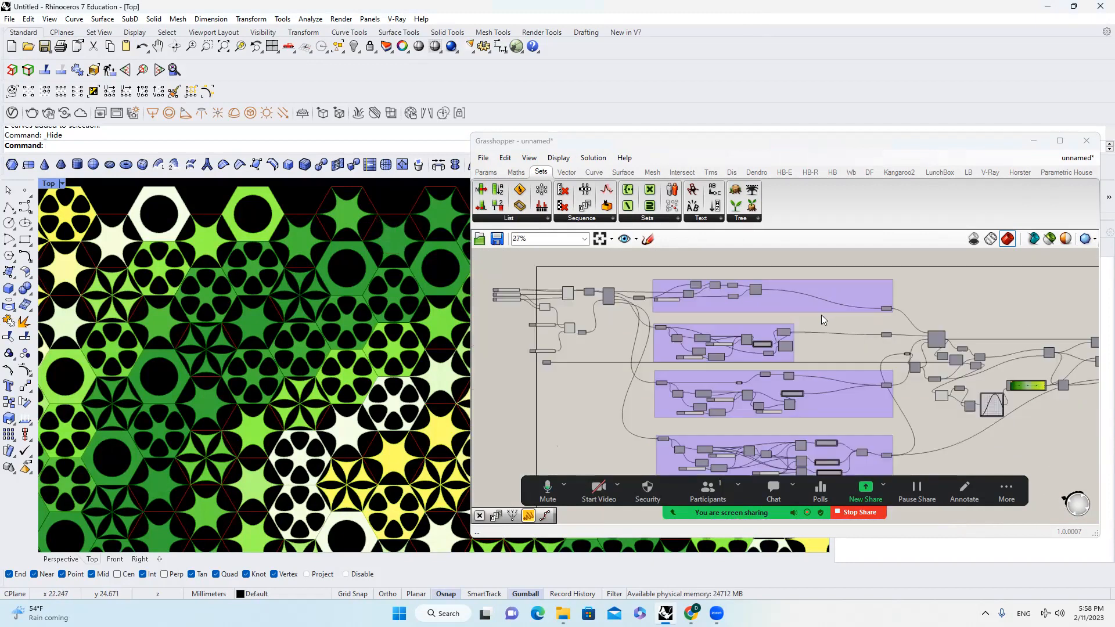
scroll(down, 3)
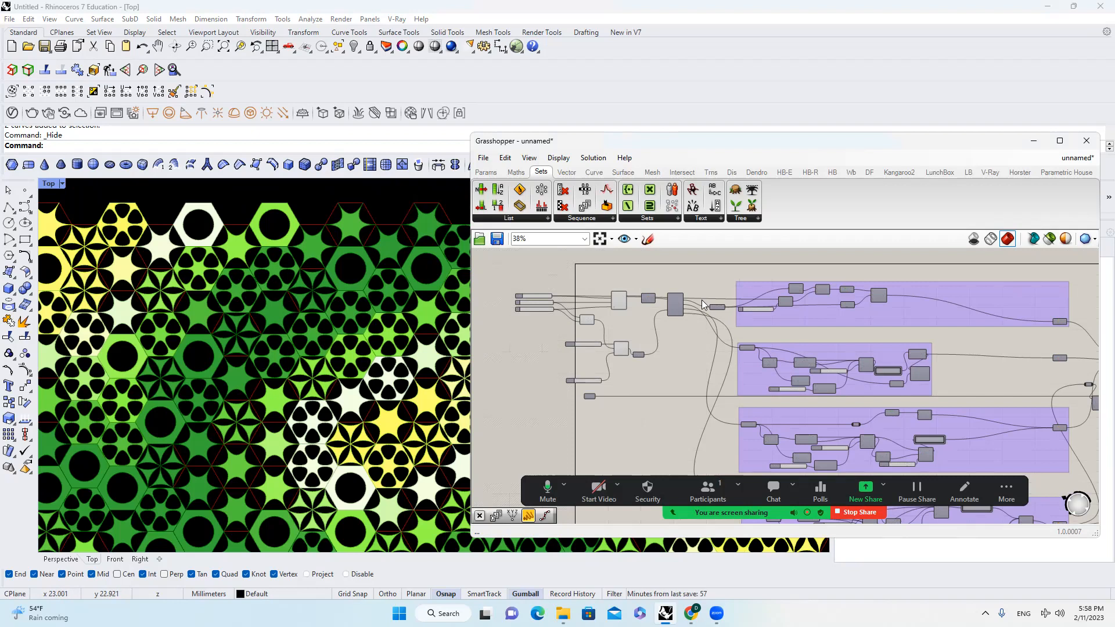
scroll(down, 3)
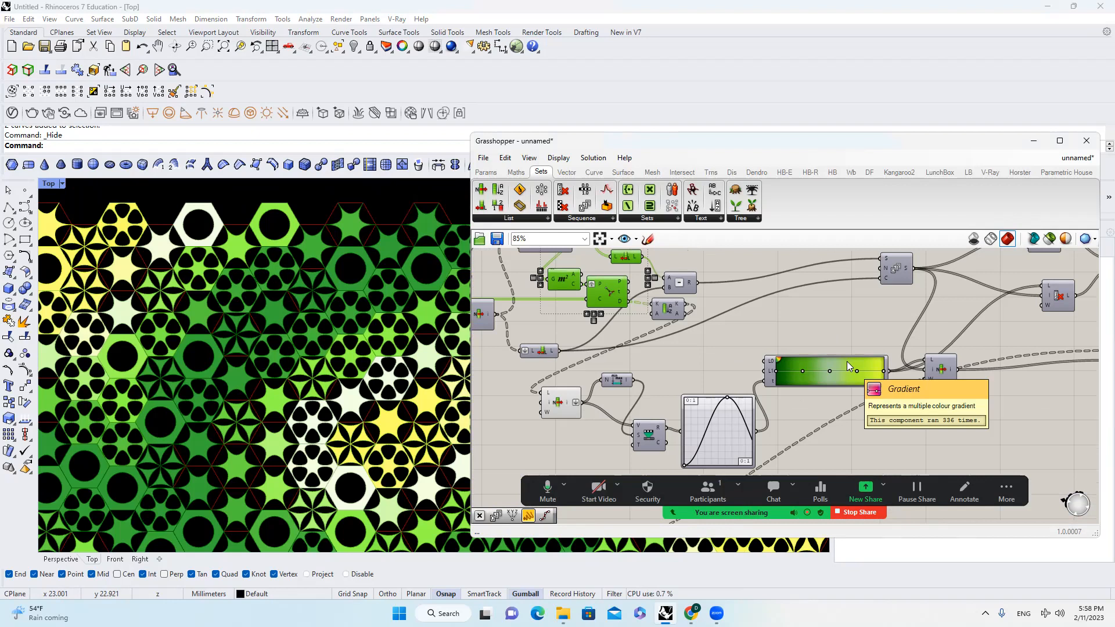
scroll(down, 3)
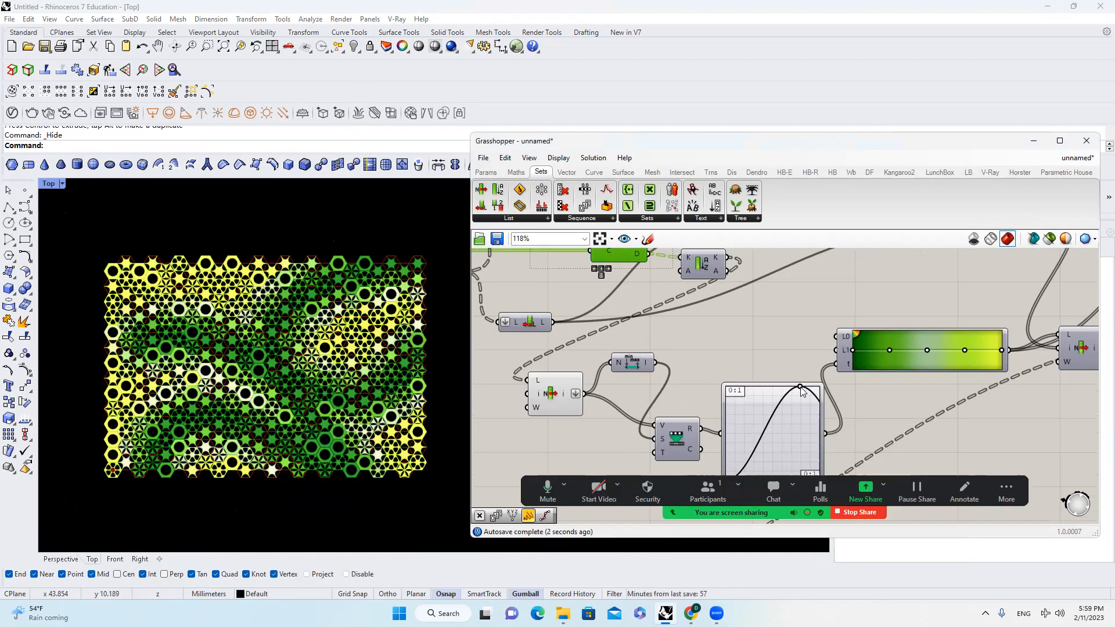
- Drag the Graph Mapper control point left to spread yellow cells through the middle and lower grid
drag(799, 389, 753, 384)
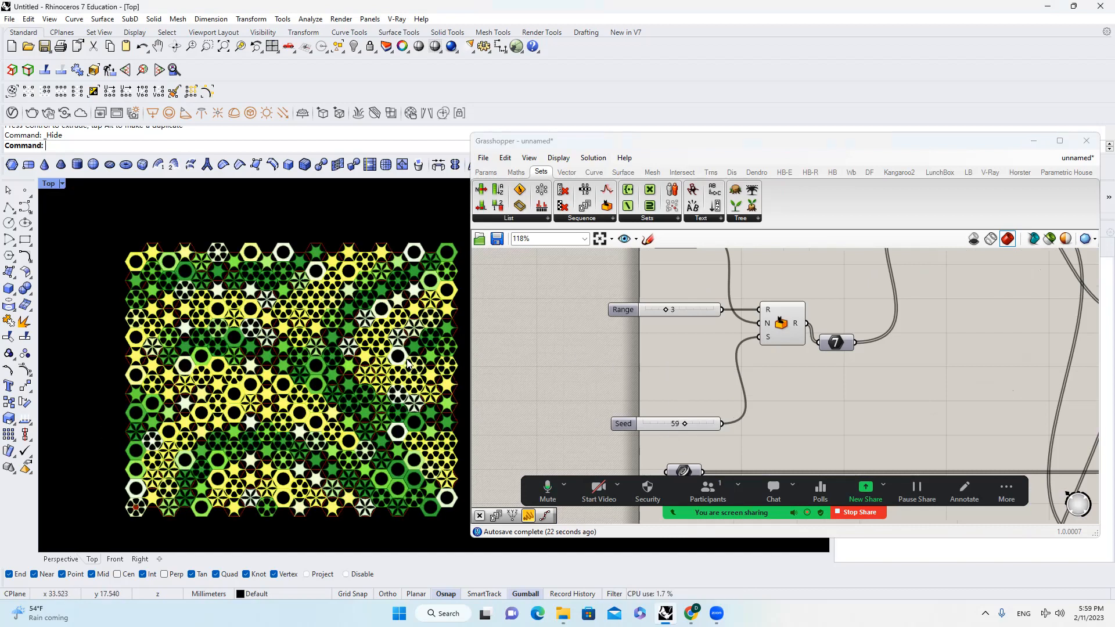
mouse_move(583, 384)
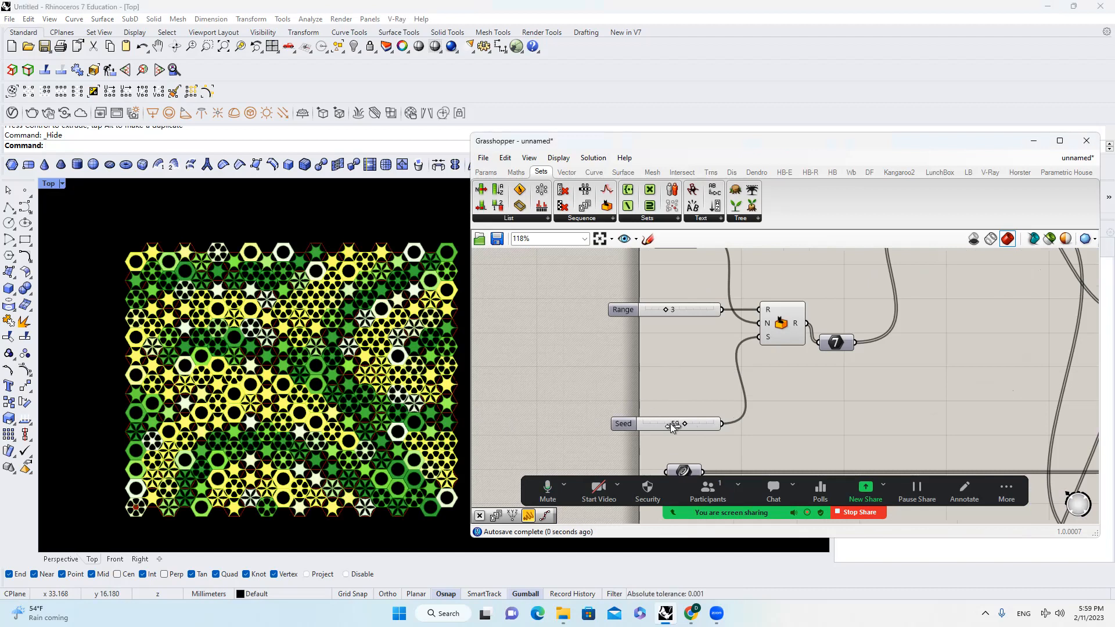
- Adjust the Seed slider from 59 to a new value to reshuffle the four patterns
drag(647, 423, 674, 423)
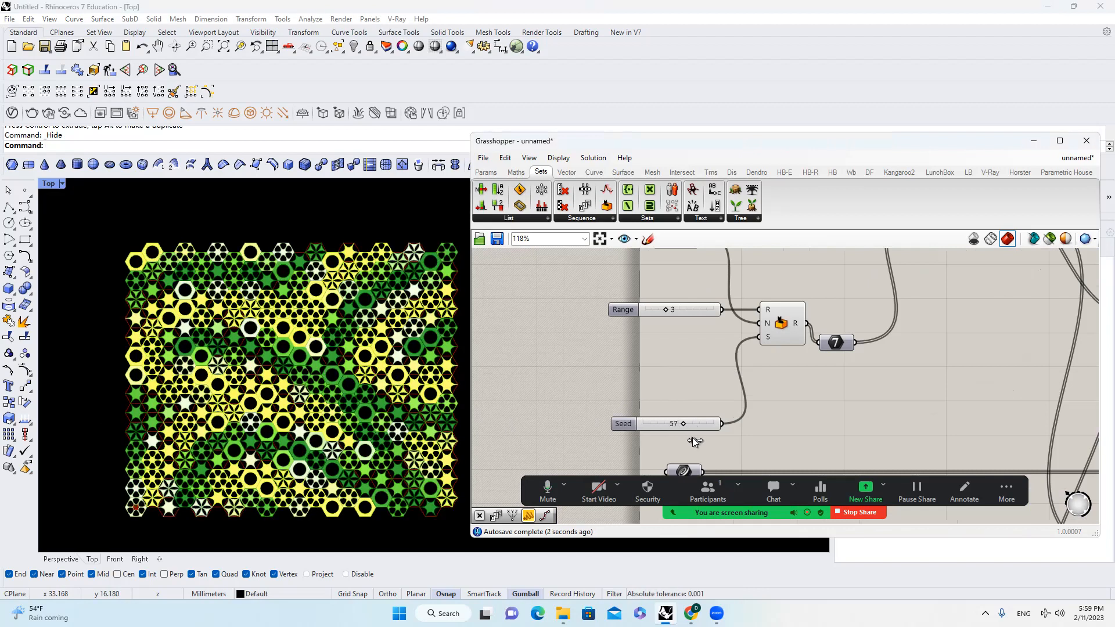
drag(704, 423, 693, 423)
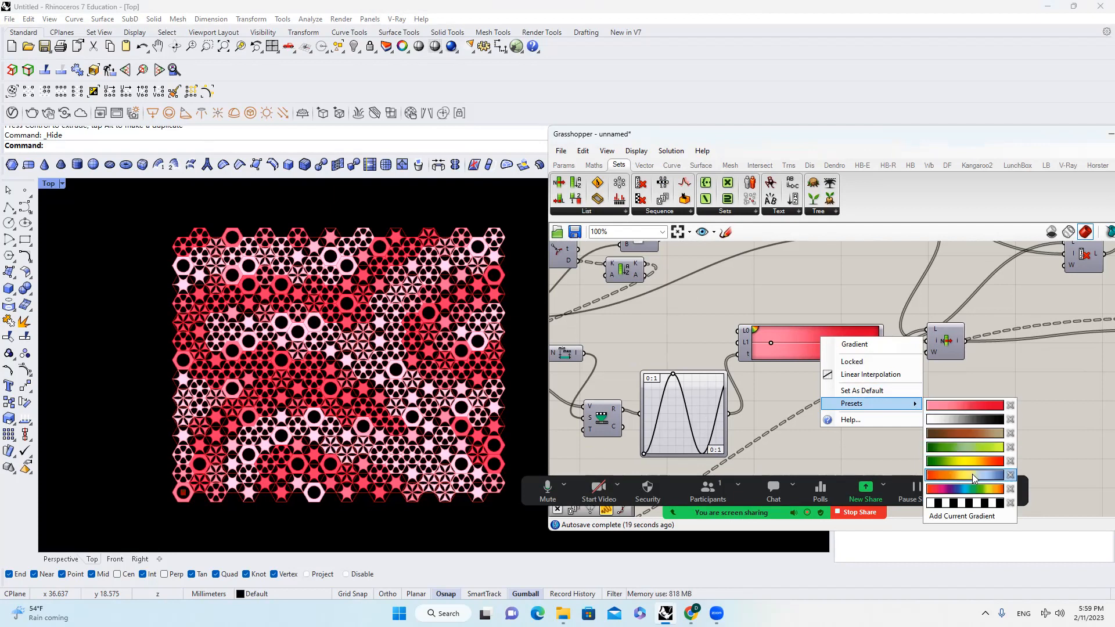
- Apply the orange-yellow-blue gradient preset to replace the reds and pinks
click(963, 475)
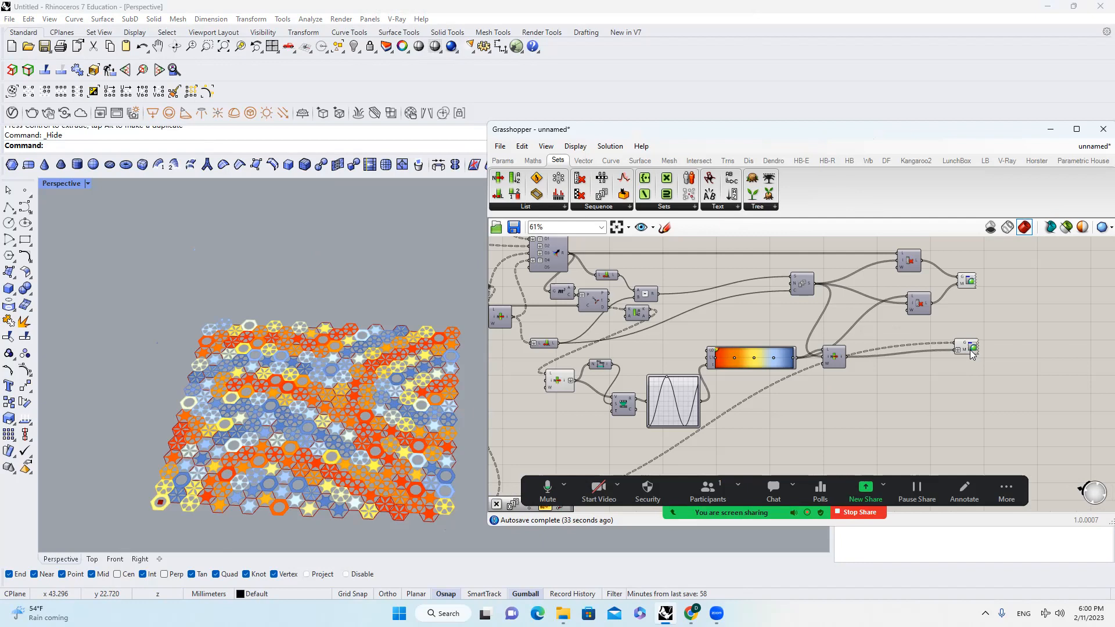
scroll(down, 3)
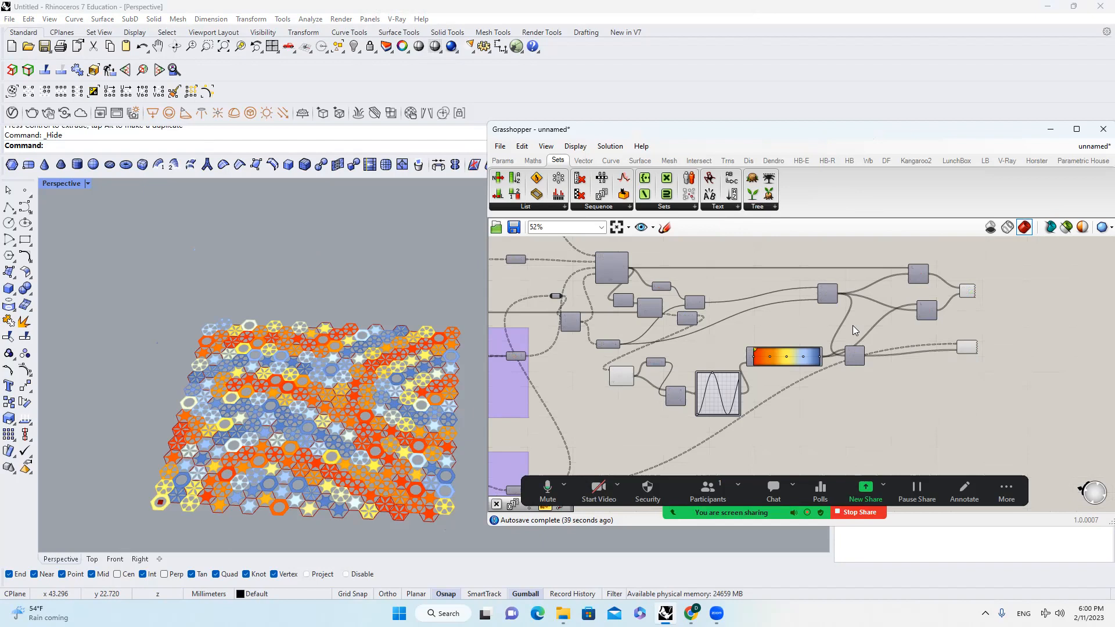
scroll(down, 3)
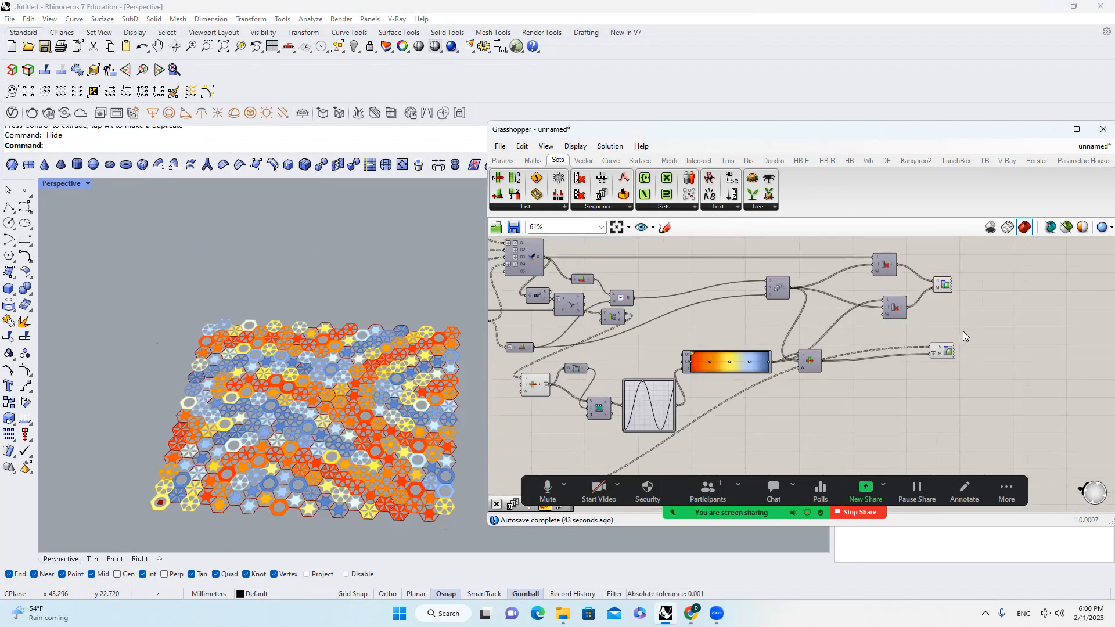
scroll(down, 3)
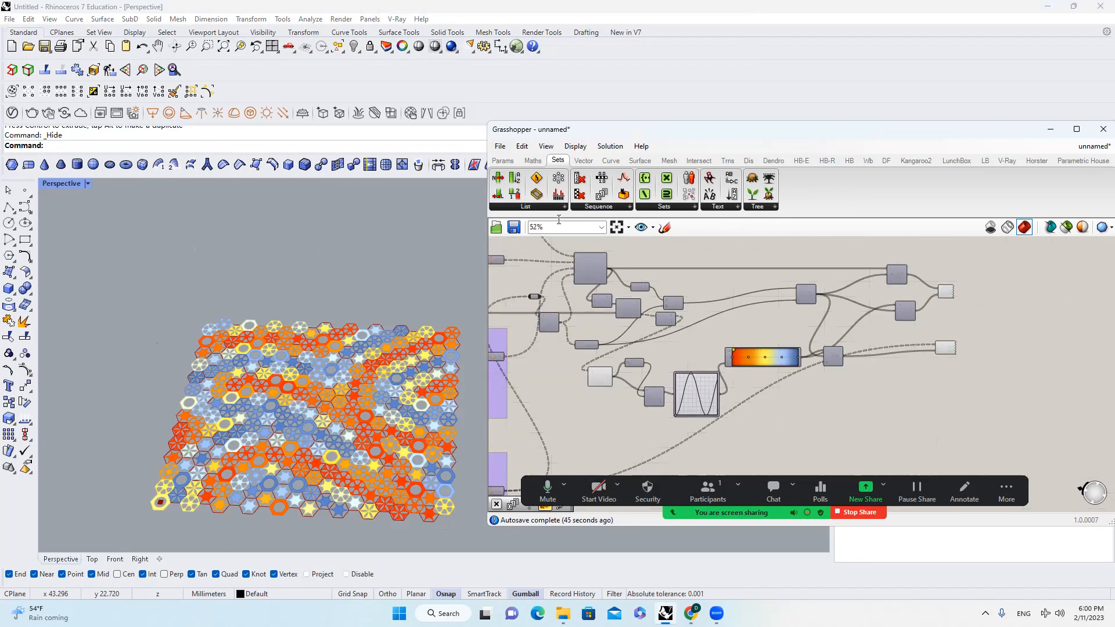
mouse_move(558, 228)
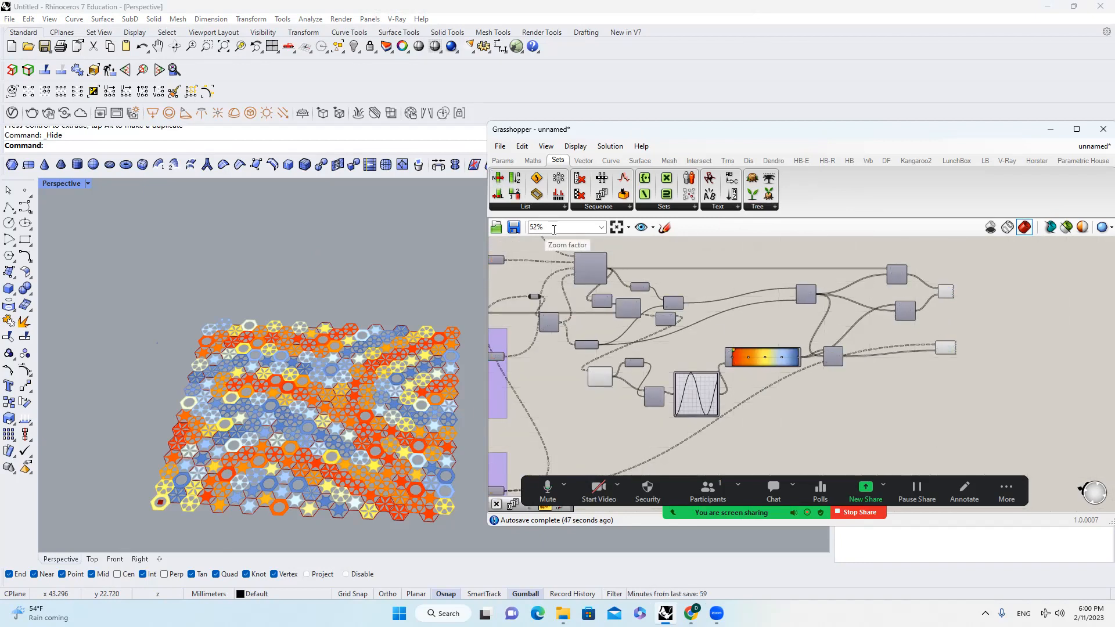